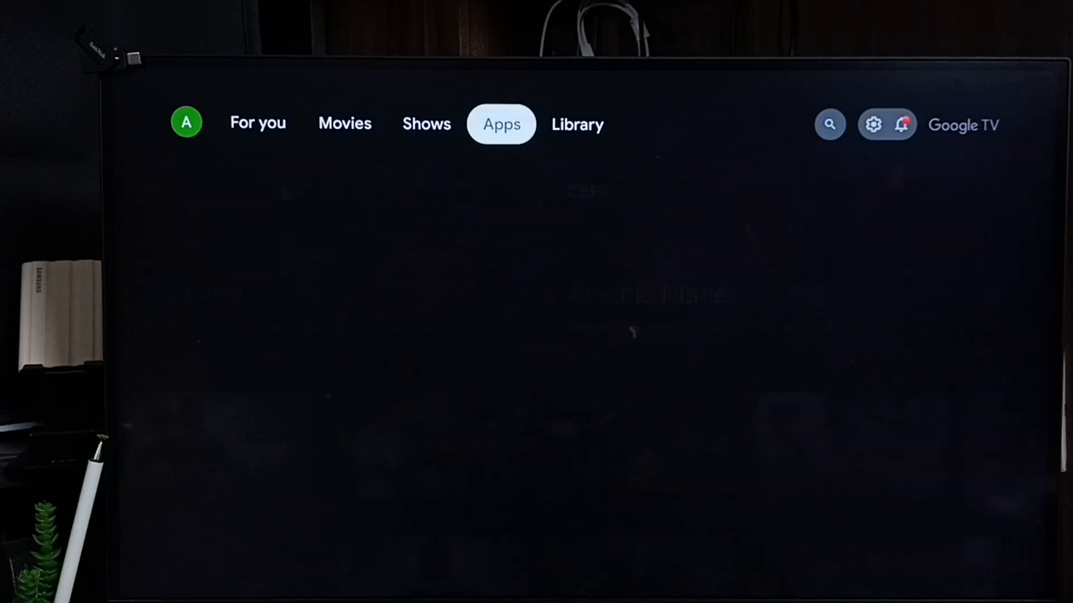
- Open Network & Internet settings via the quick settings panel and scroll down to Quick connect
left_click(831, 124)
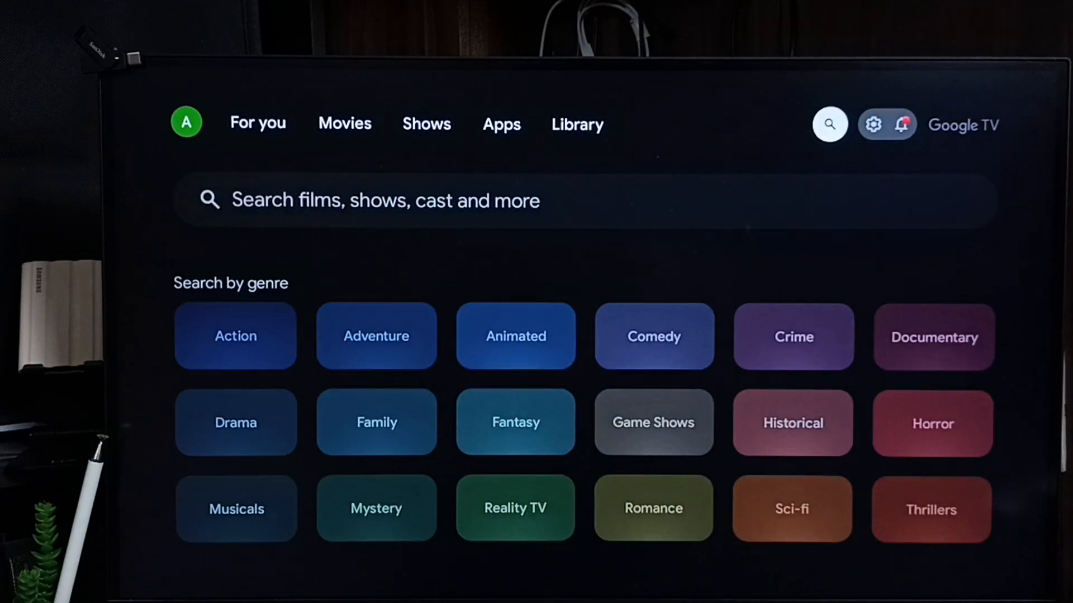
left_click(900, 124)
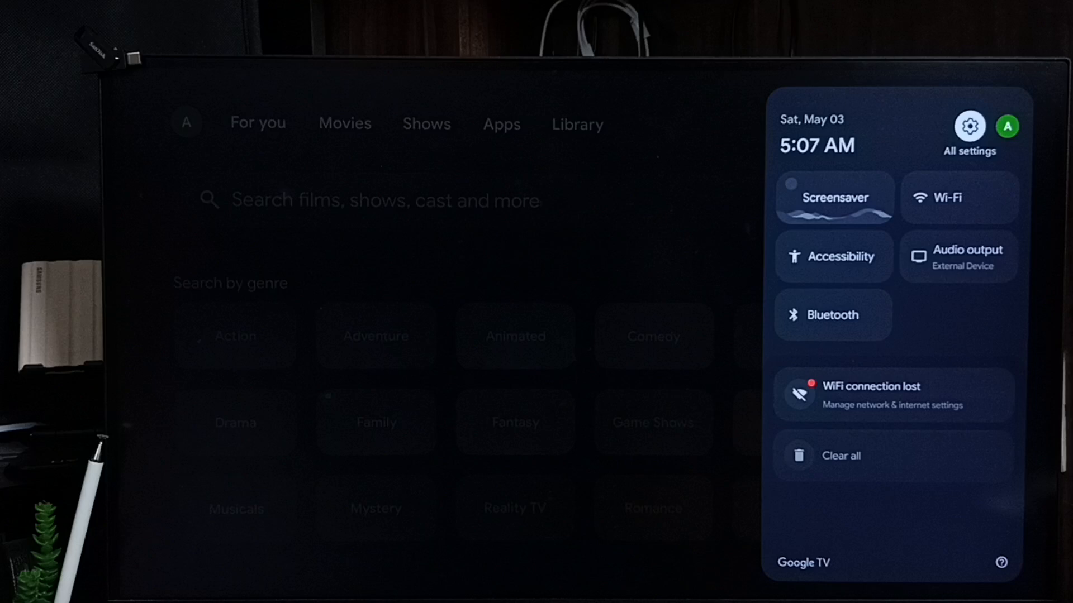
left_click(969, 125)
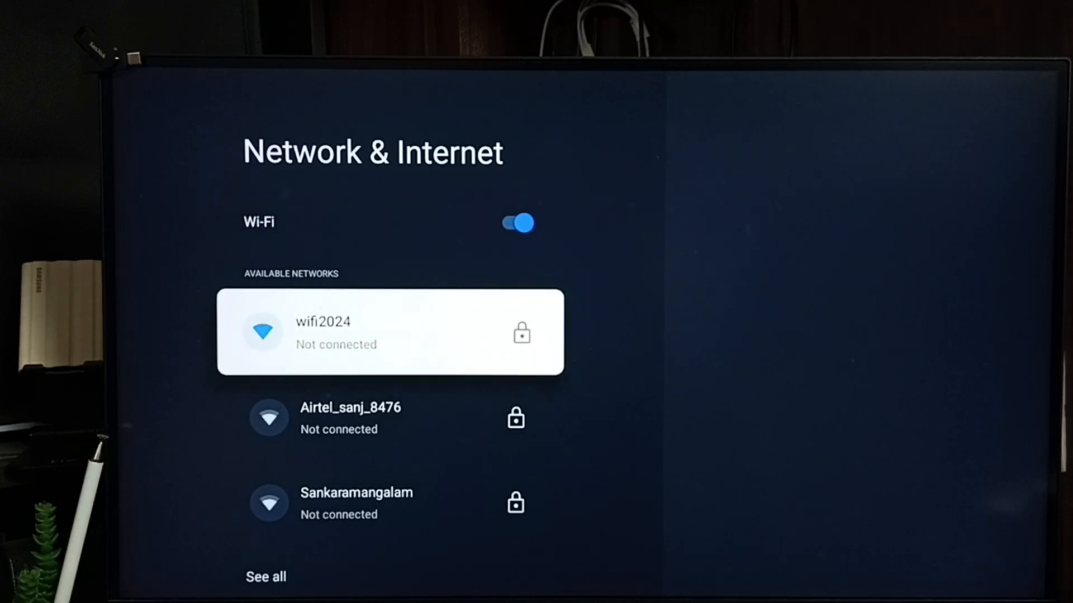
scroll("down", 3)
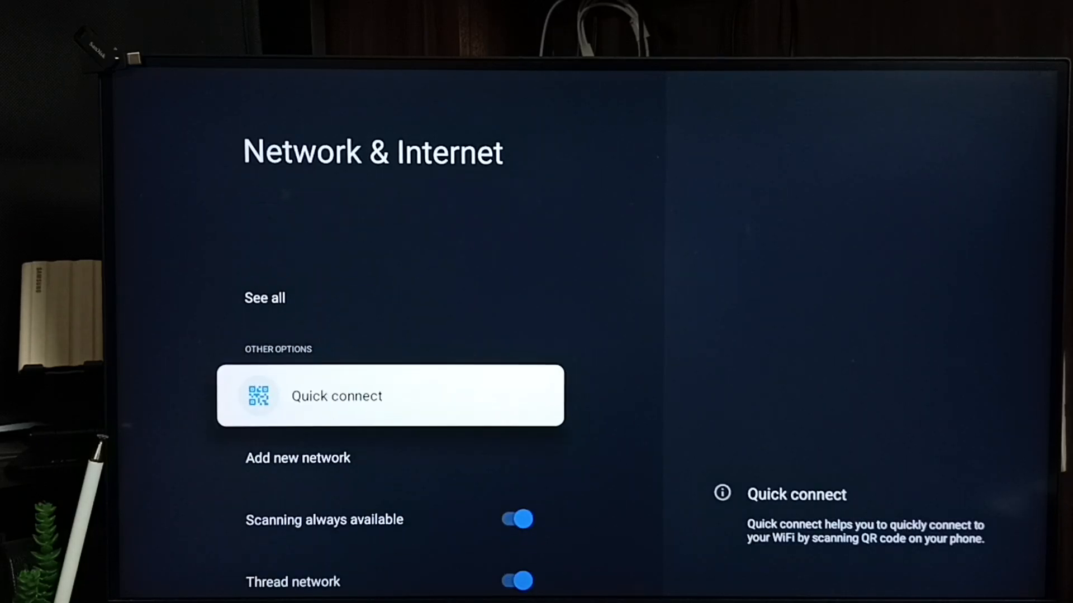
left_click(335, 396)
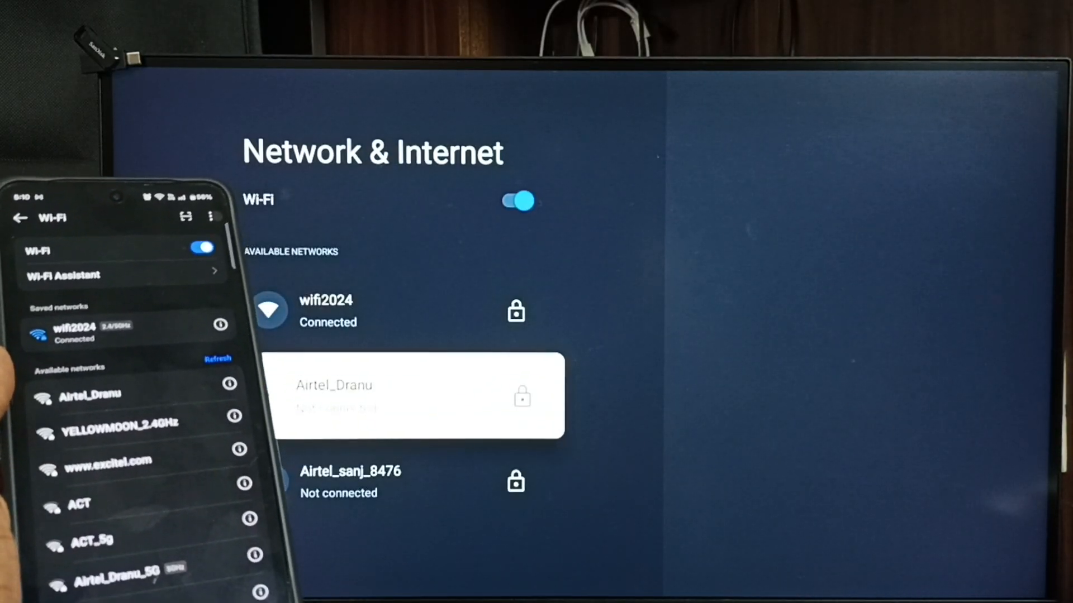
- Open the wifi2024 network details to confirm its internet connection shows Connected
left_click(325, 309)
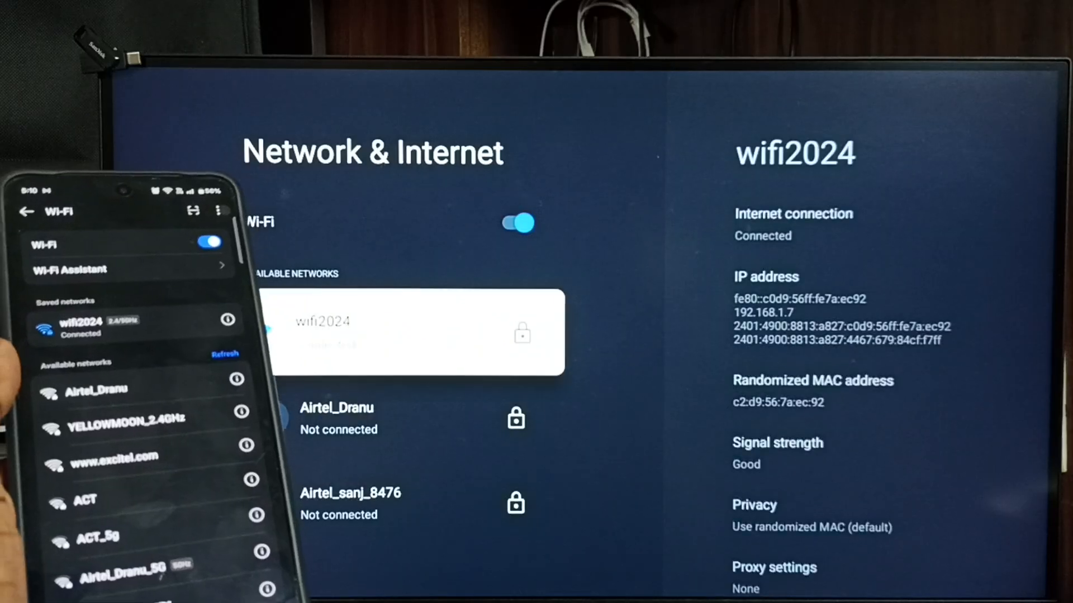